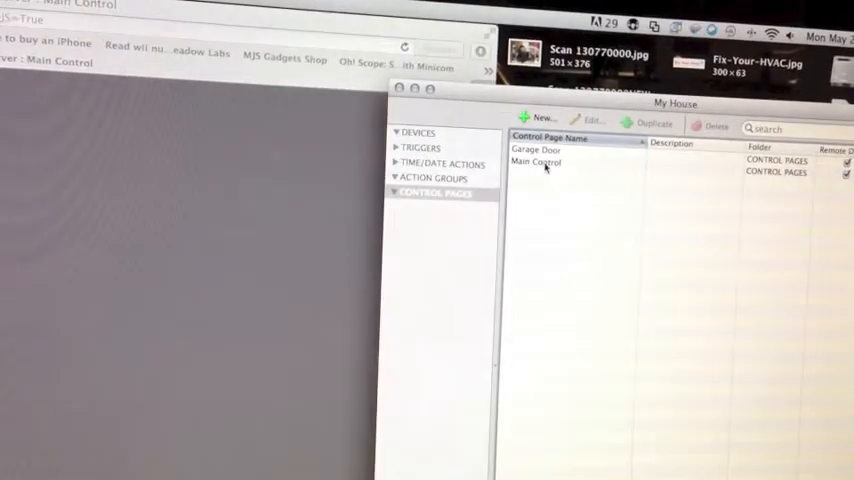
Open the Main Control page for editing from the Control Pages list.
double_click(536, 162)
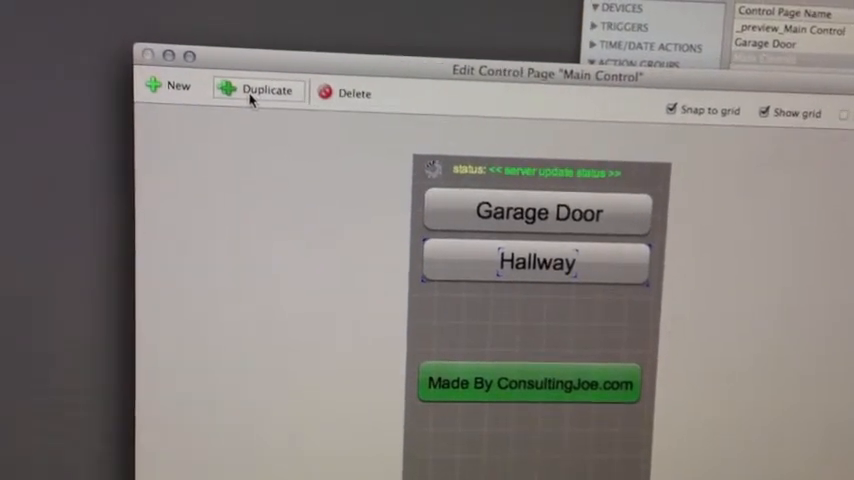
Duplicate the Hallway button and show the copy's settings.
click(266, 90)
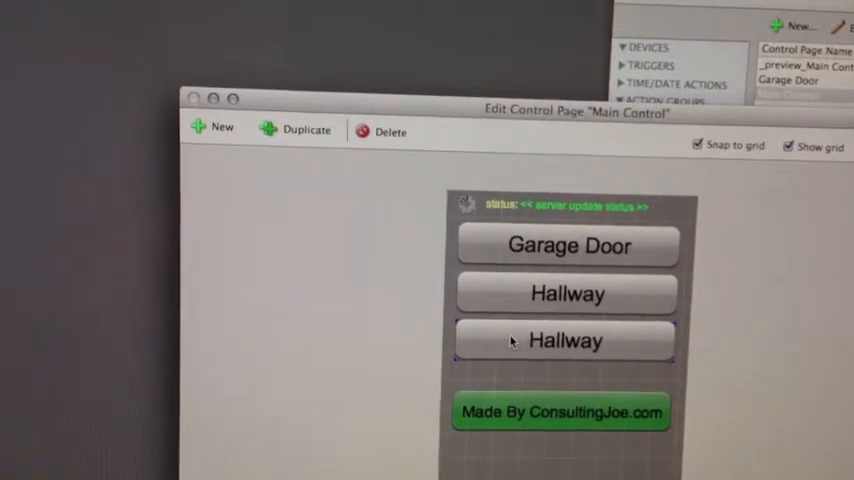
double_click(564, 340)
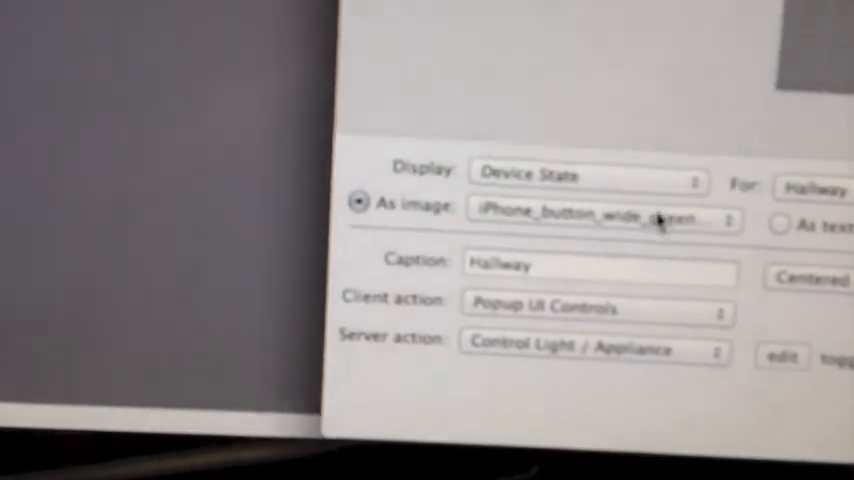
Point the copied button at Master Bedroom Keypad with no client action, and edit its server action.
click(816, 188)
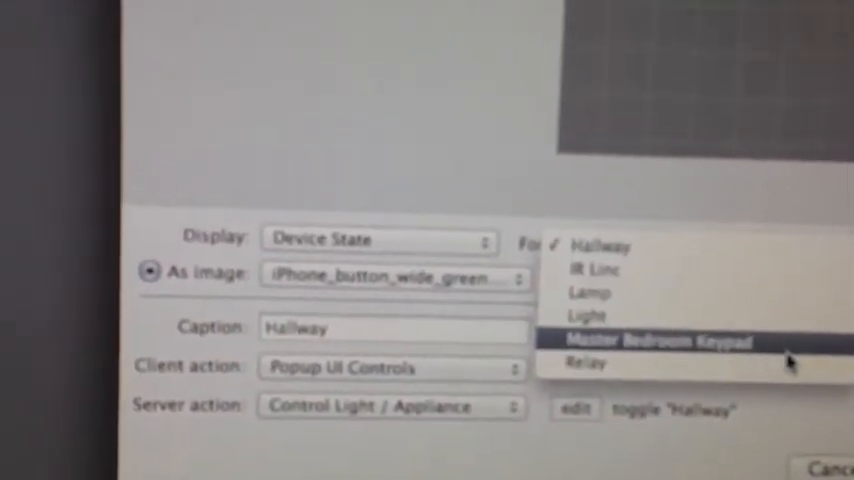
click(648, 340)
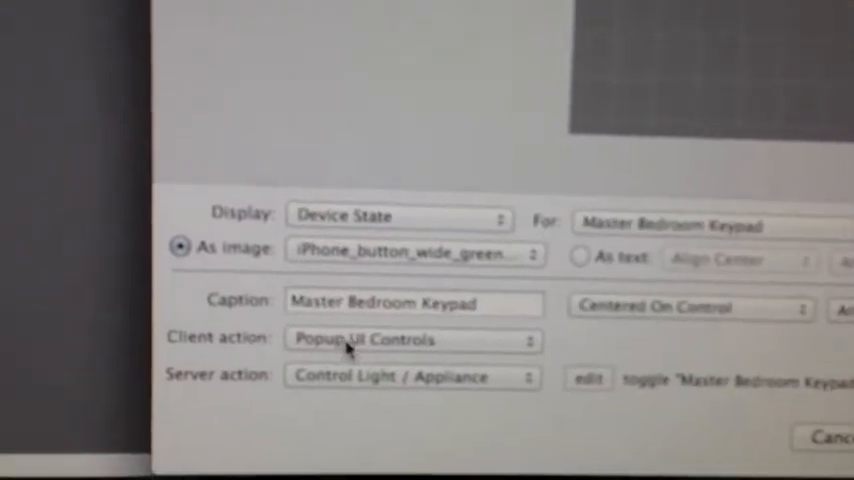
click(412, 340)
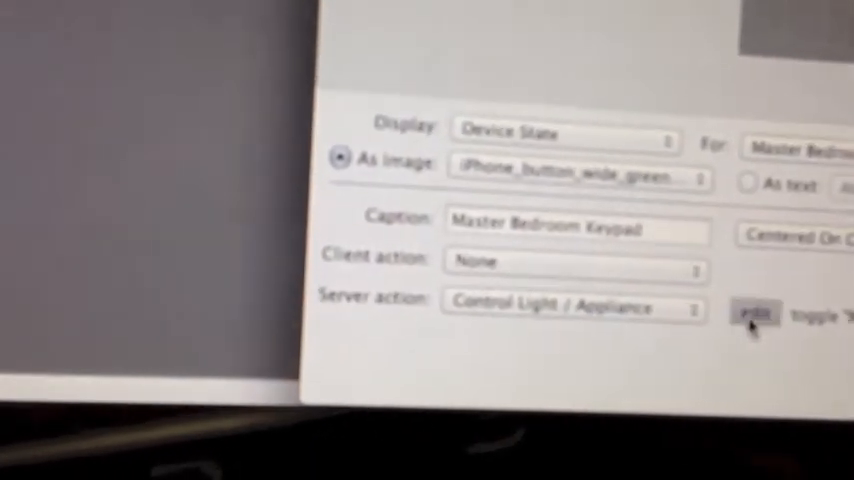
click(752, 312)
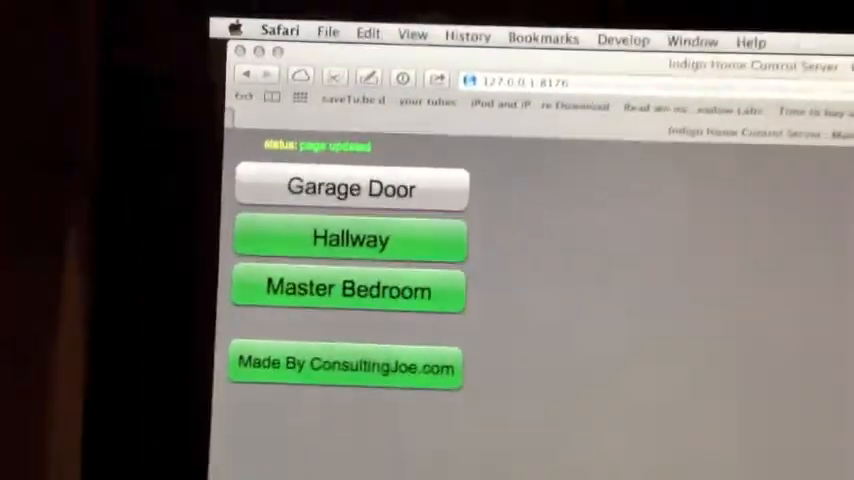
Test the new Master Bedroom button on the reloaded Safari control page.
click(350, 238)
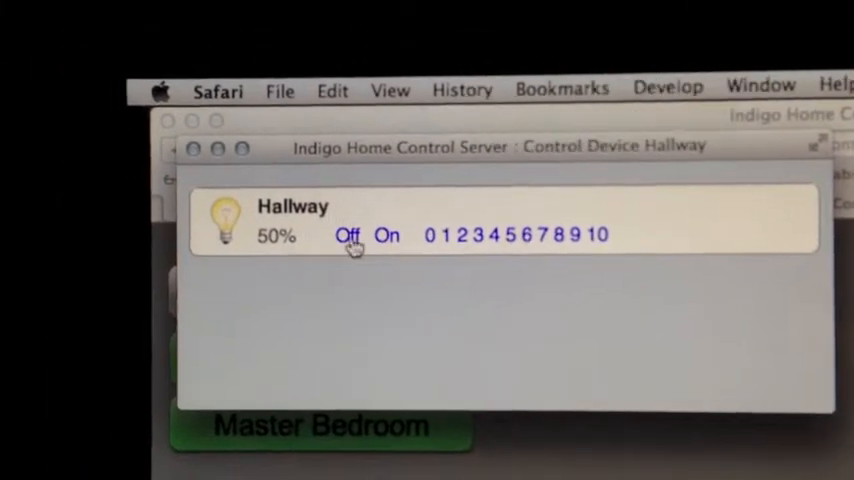
Switch the Hallway light off, bringing its level from 50% to 0%.
click(346, 234)
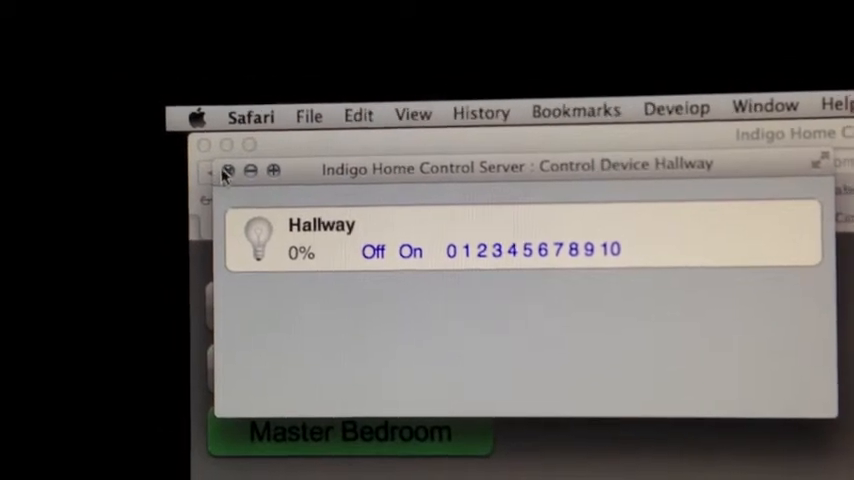